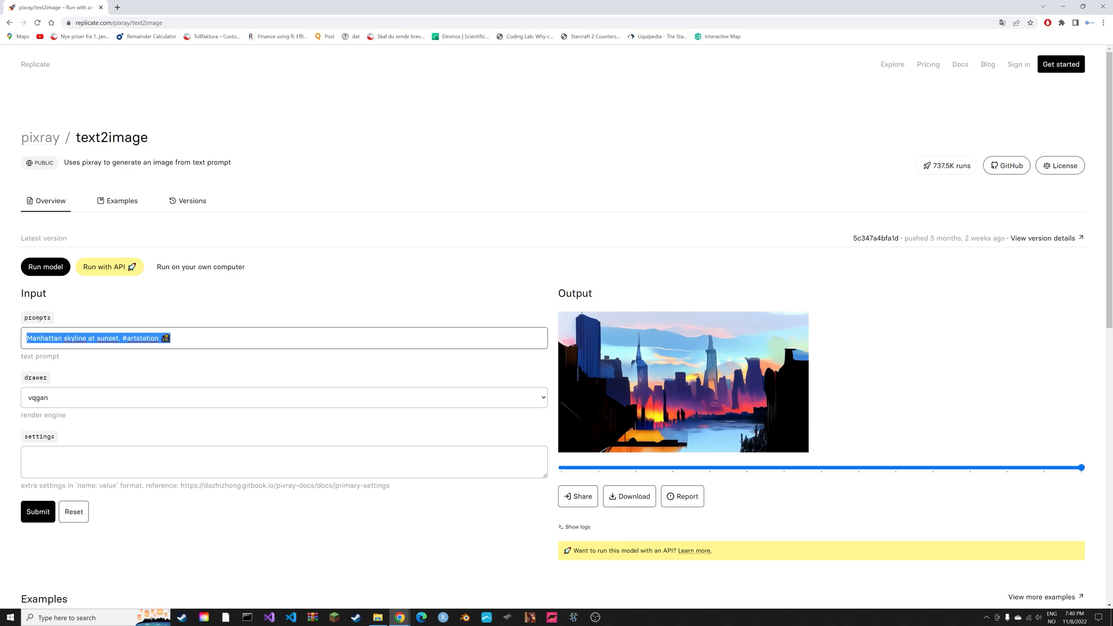
- Generate pixray images for 'Lion with christmas hat', then for 'Futuristic city'
text(Lion with christmas hat)
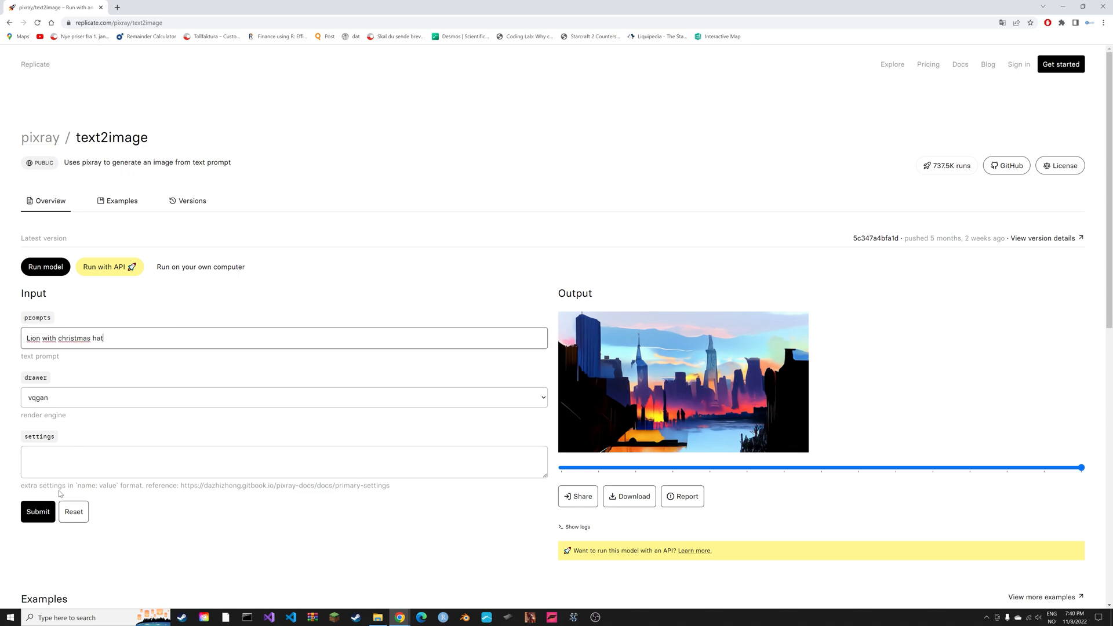
click(37, 511)
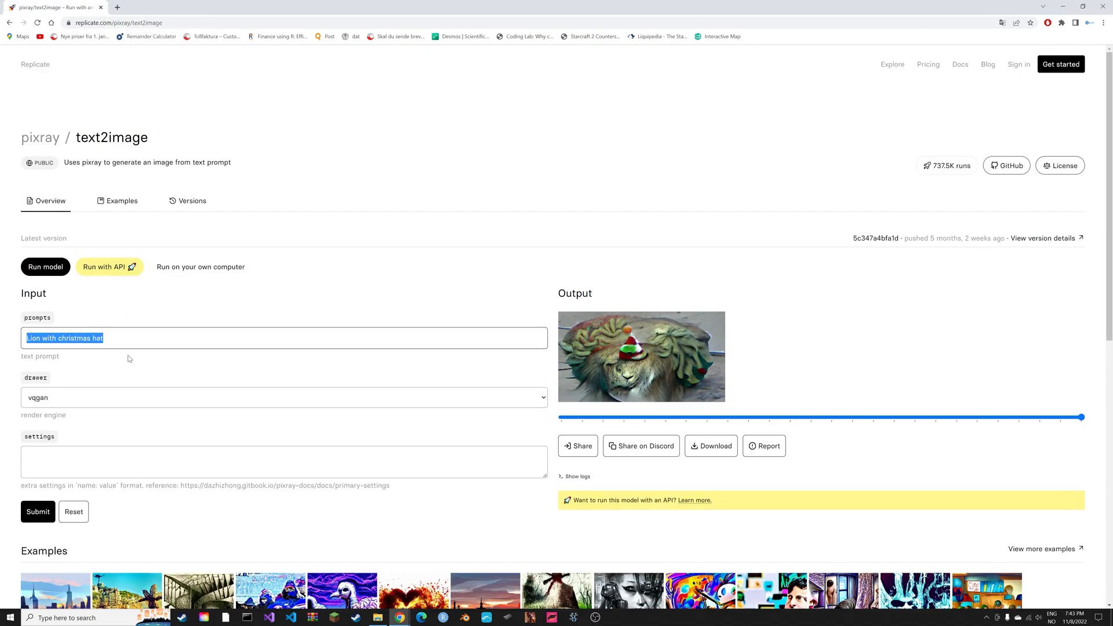
text(Futuristic city)
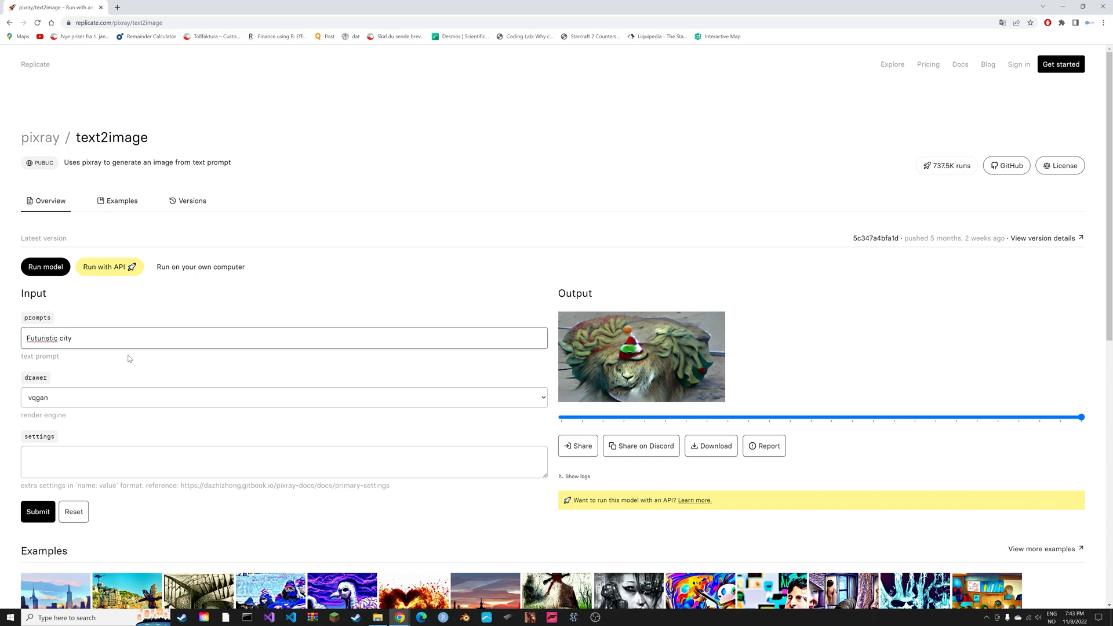
click(38, 512)
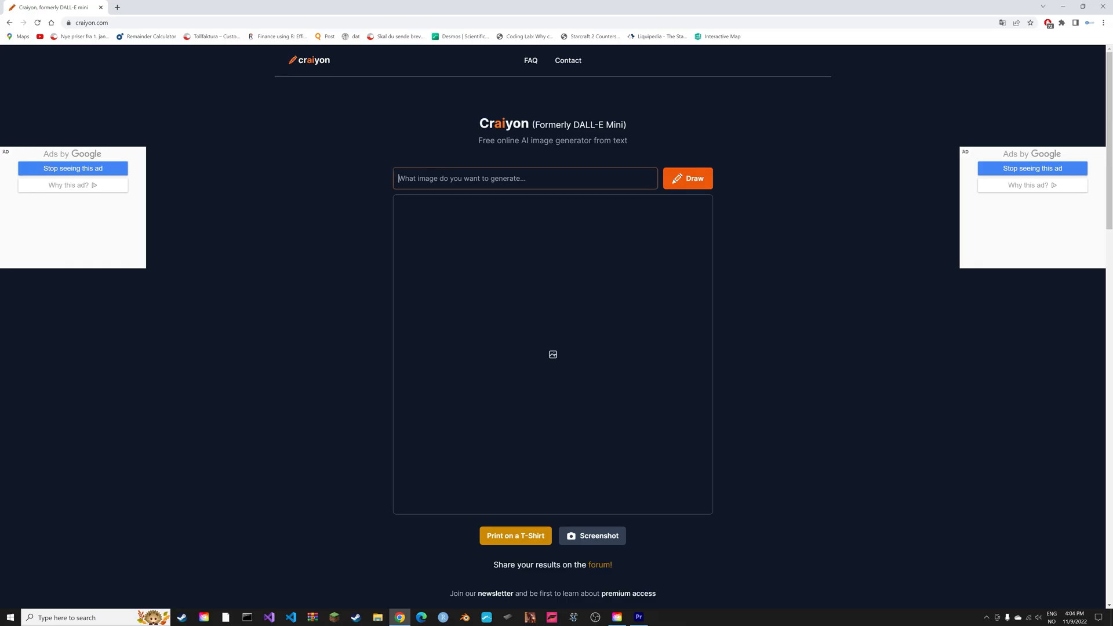
- Draw old English town and old Chinese town images, then enlarge the first Chinese town image
text(old English)
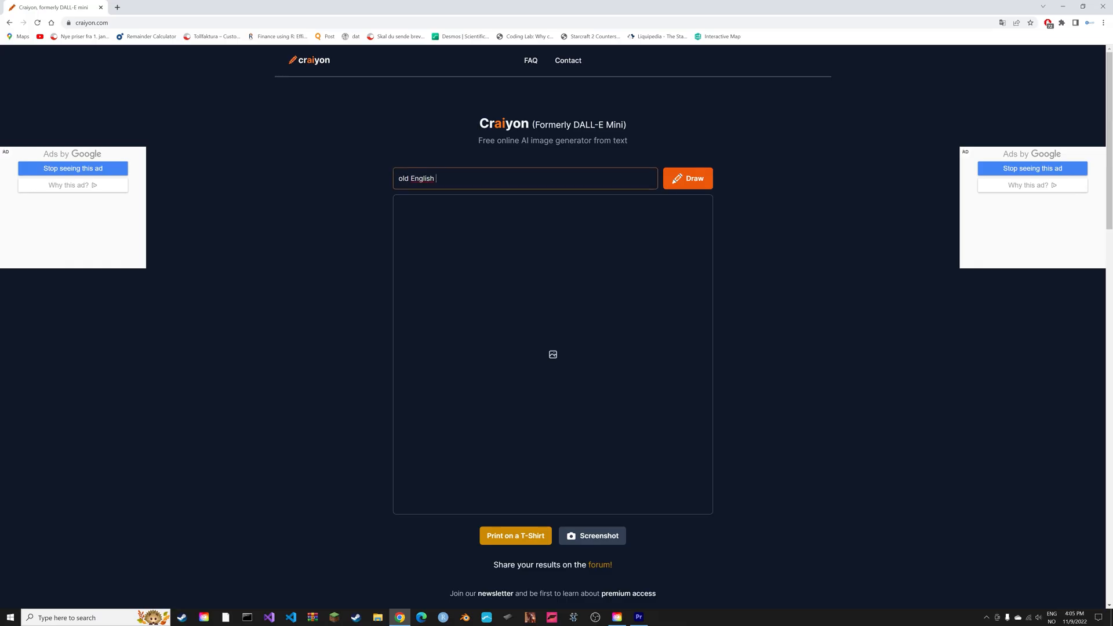
click(686, 178)
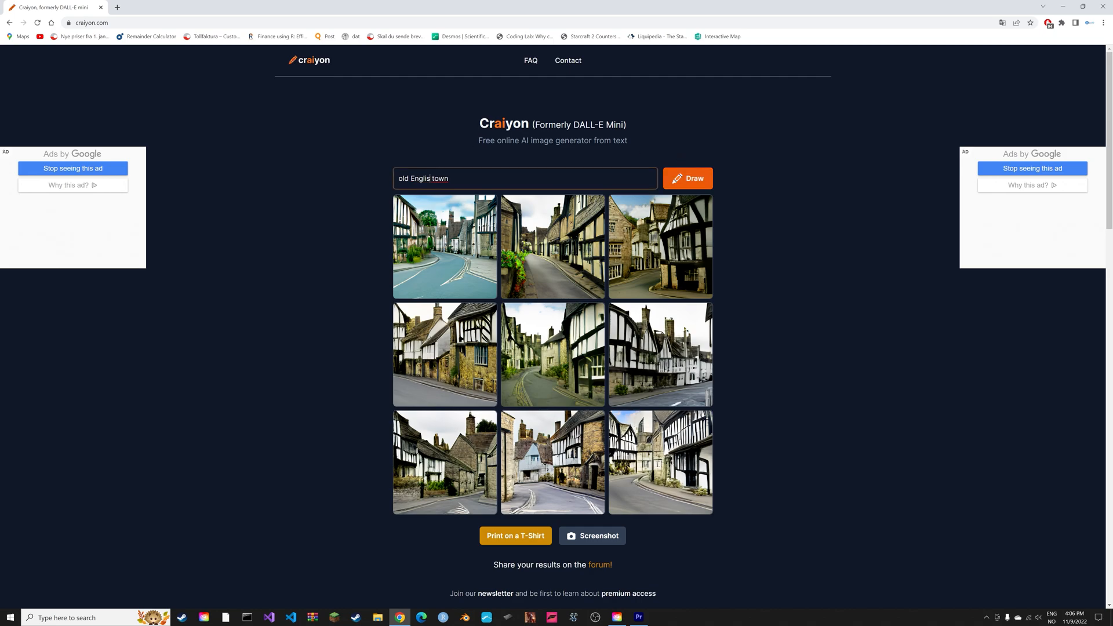
click(687, 178)
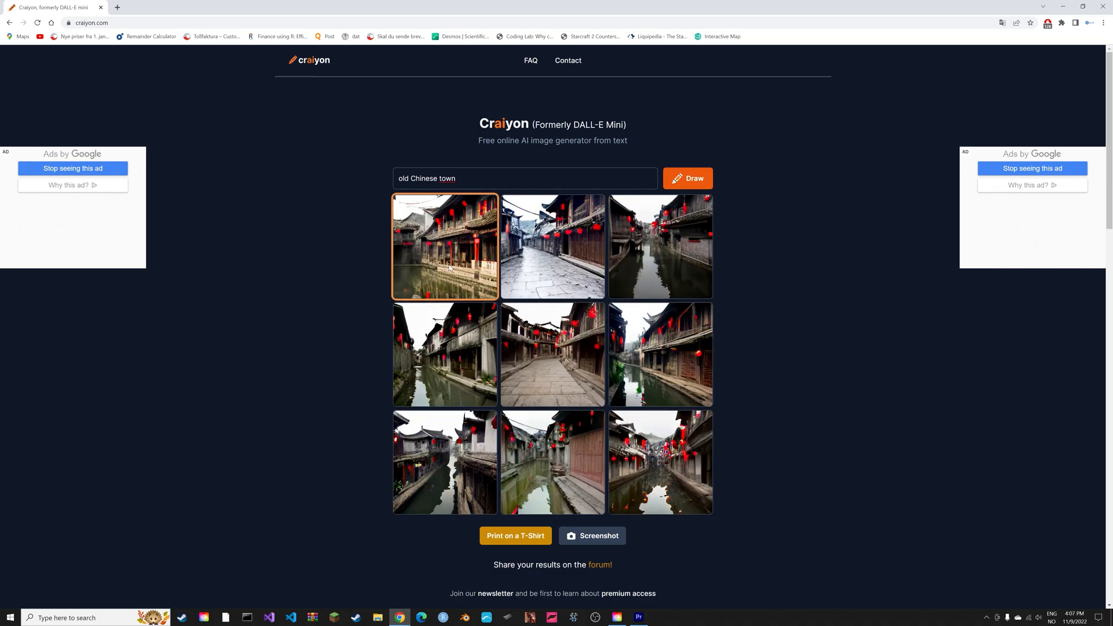
click(444, 247)
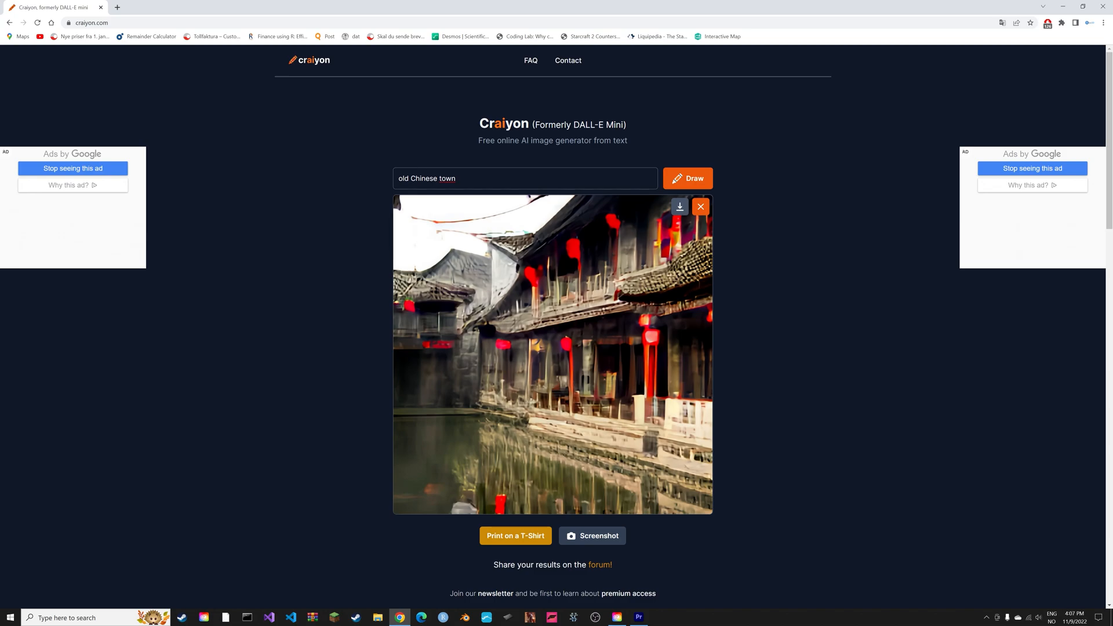
- Replace the Craiyon prompt with a smiling Mao Zedong portrait and draw images
double_click(424, 178)
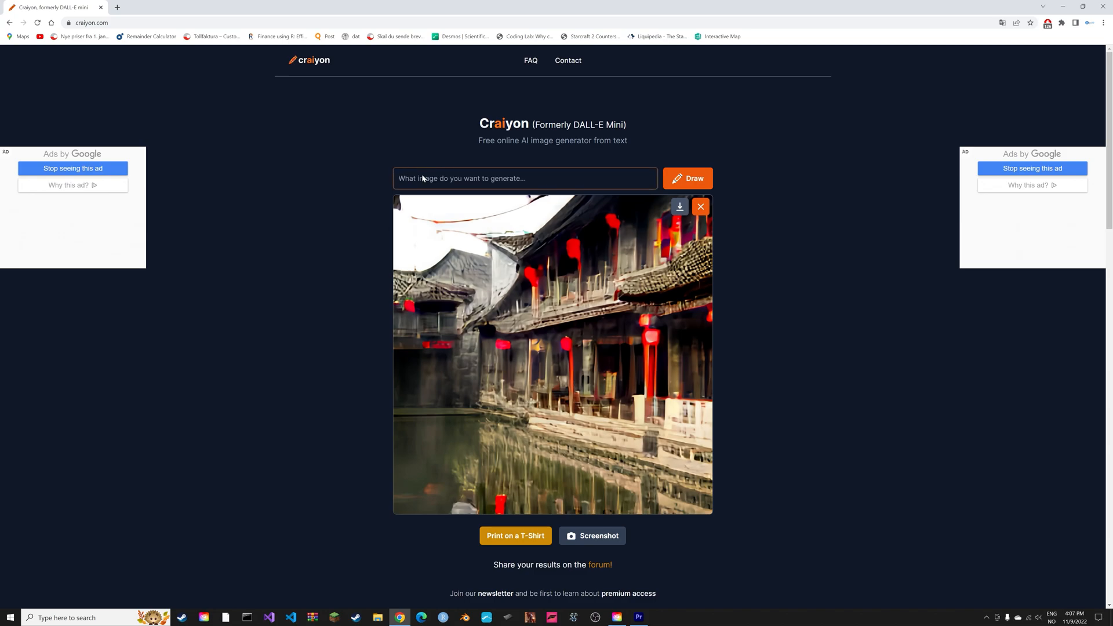
text(Mao Zedong)
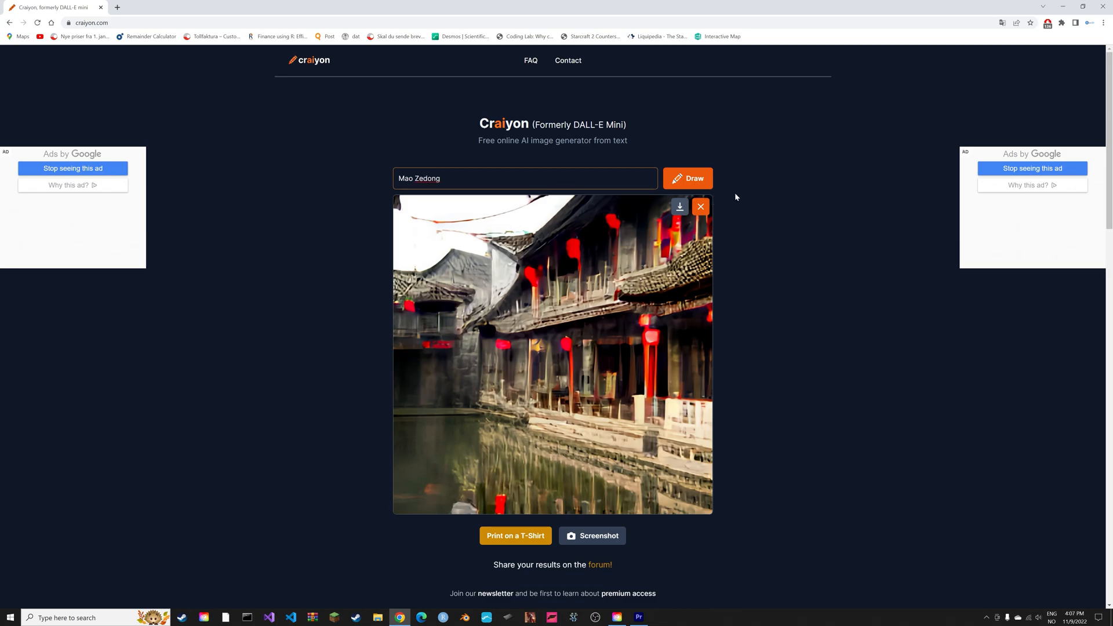
text(smil)
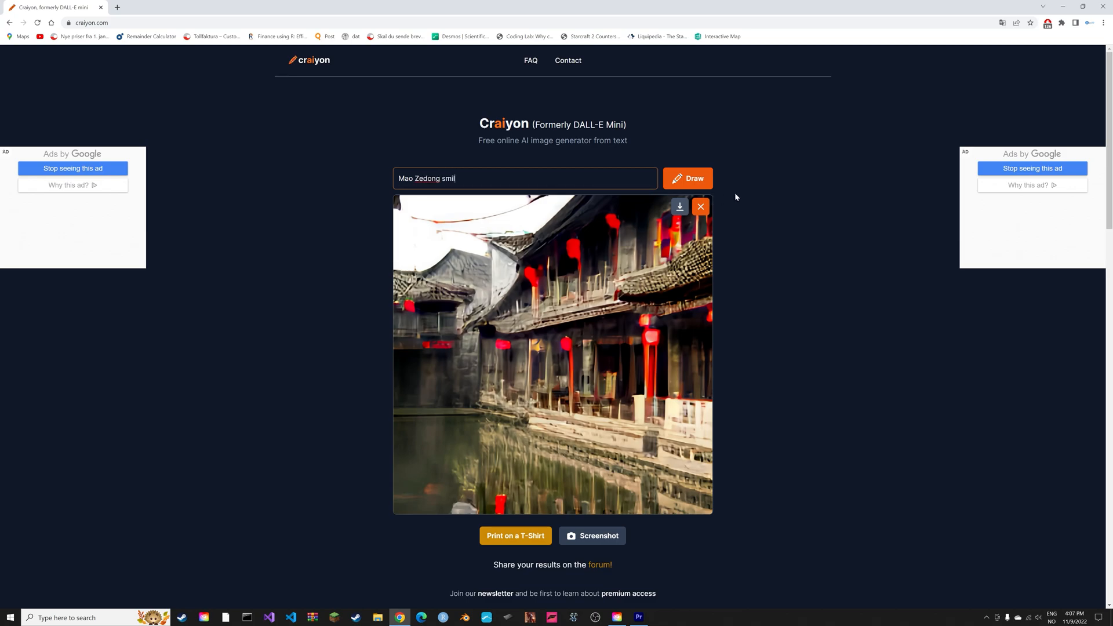
click(687, 178)
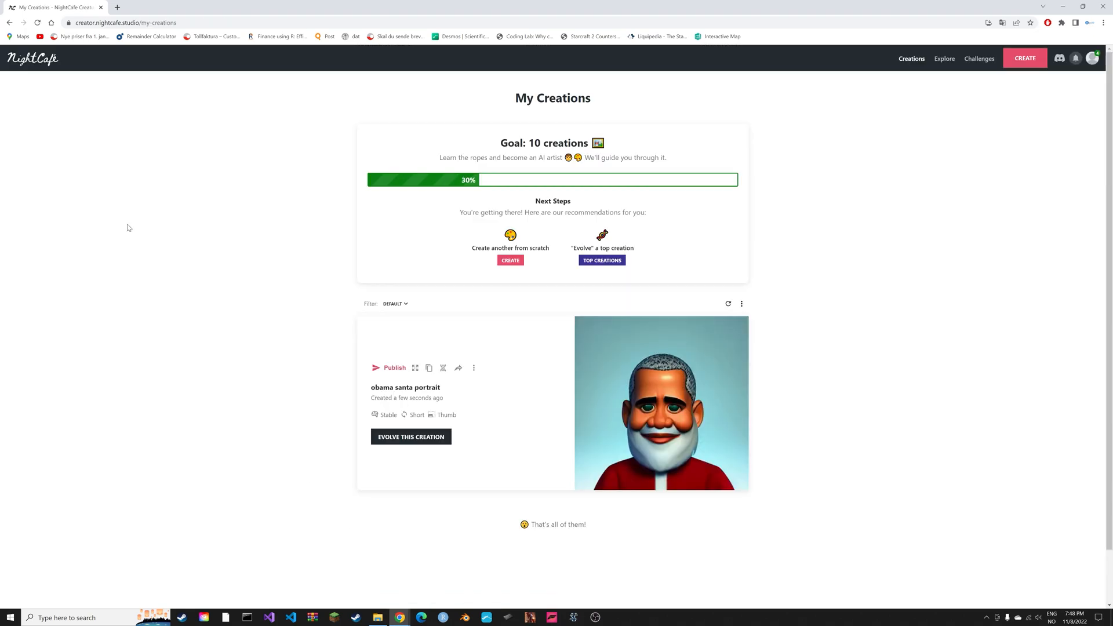
- Start a NightCafe creation with a kung-fu prompt, choosing the NightCafe and then Artistic Portrait styles
click(1024, 58)
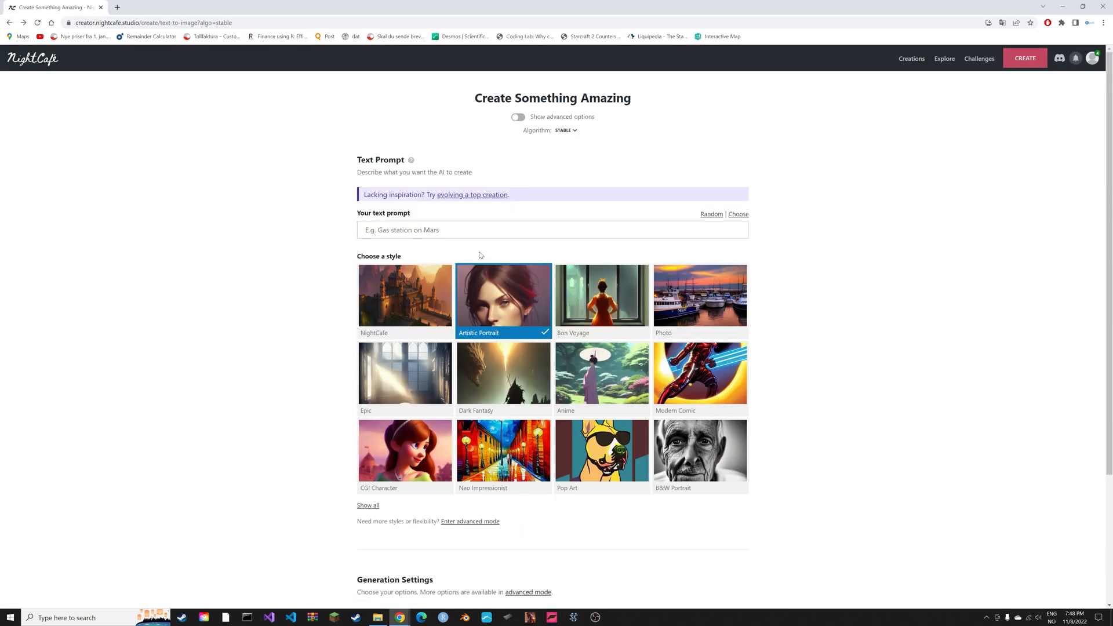
text(kung-fu)
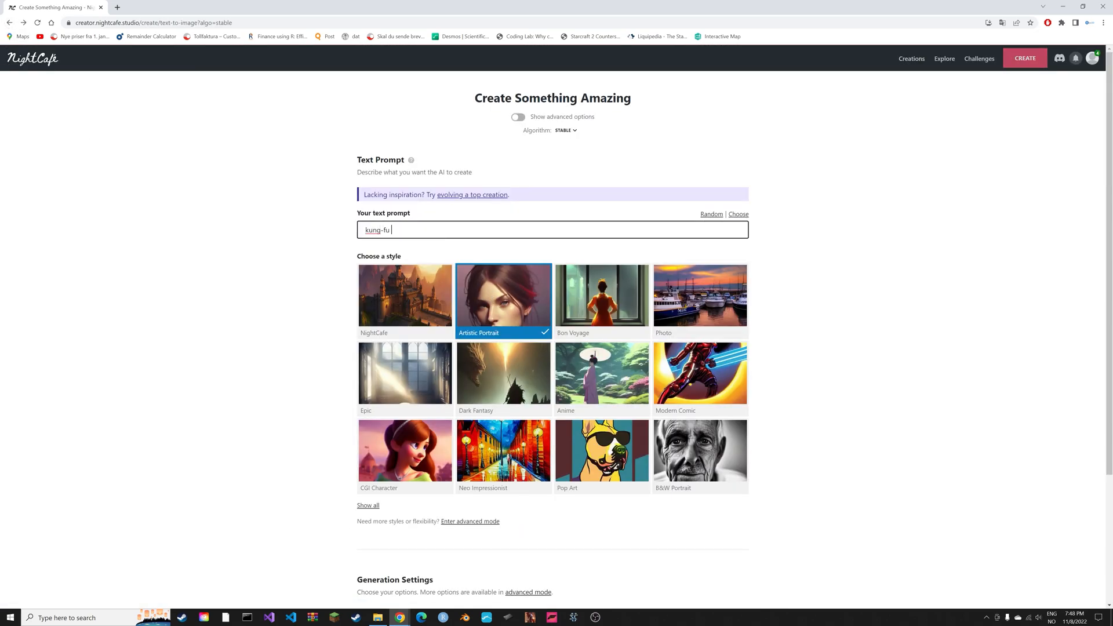
click(1024, 58)
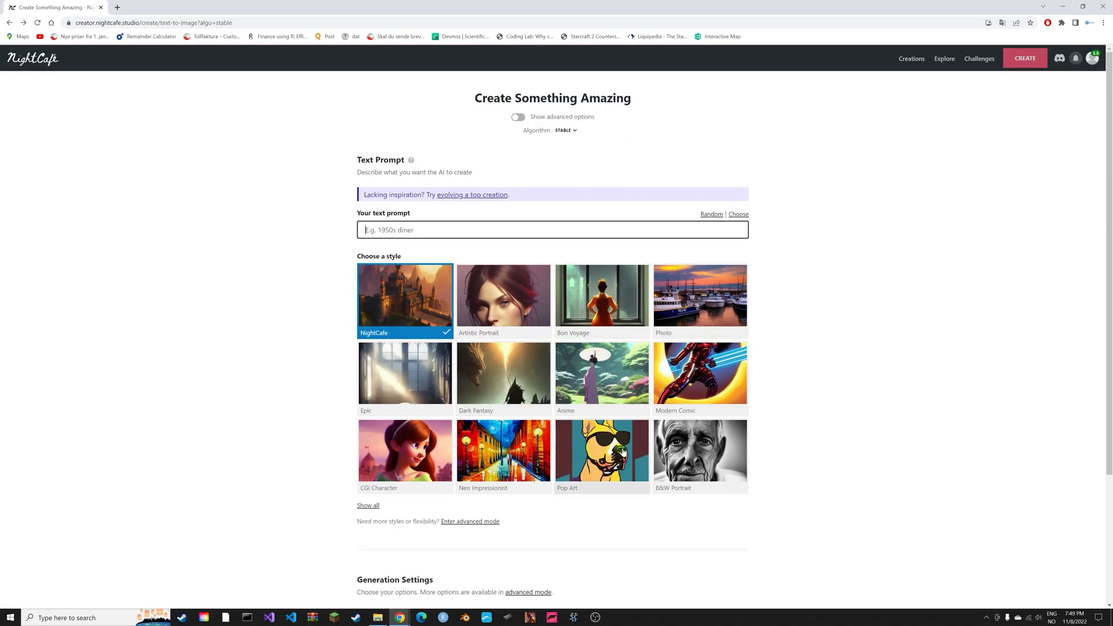
click(601, 373)
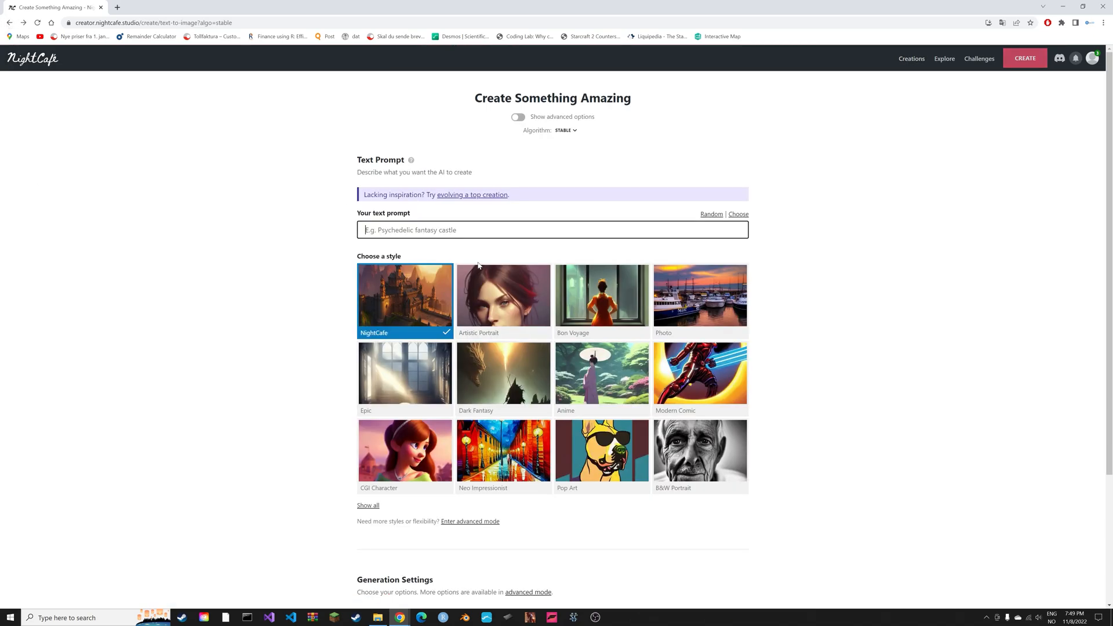
click(503, 301)
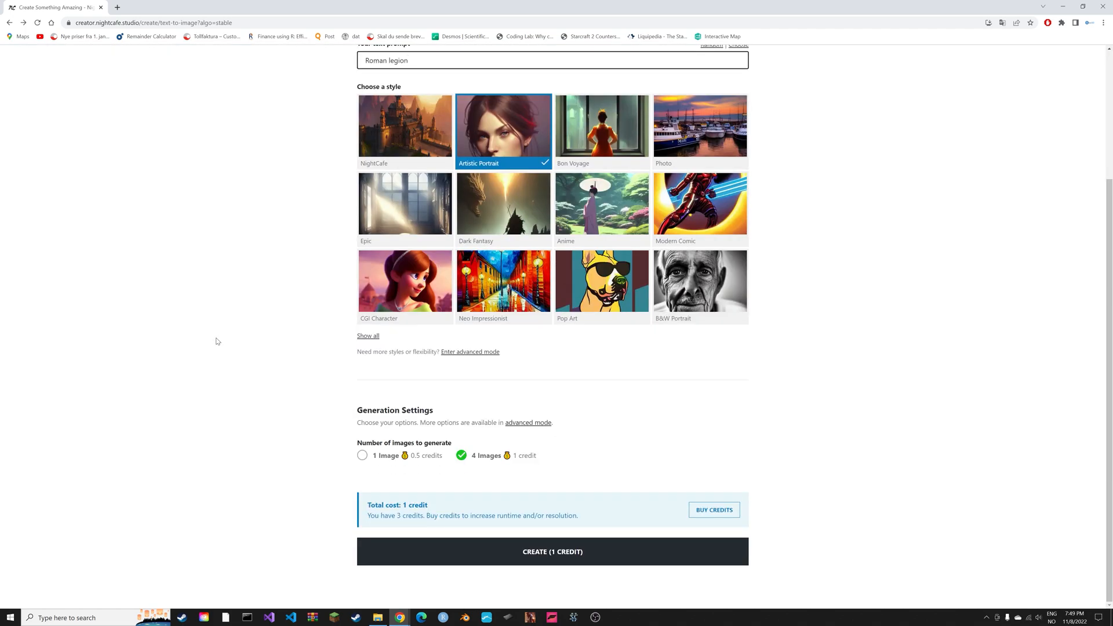
- Expand the NightCafe style tiles with 'Show all' to list every style
click(552, 552)
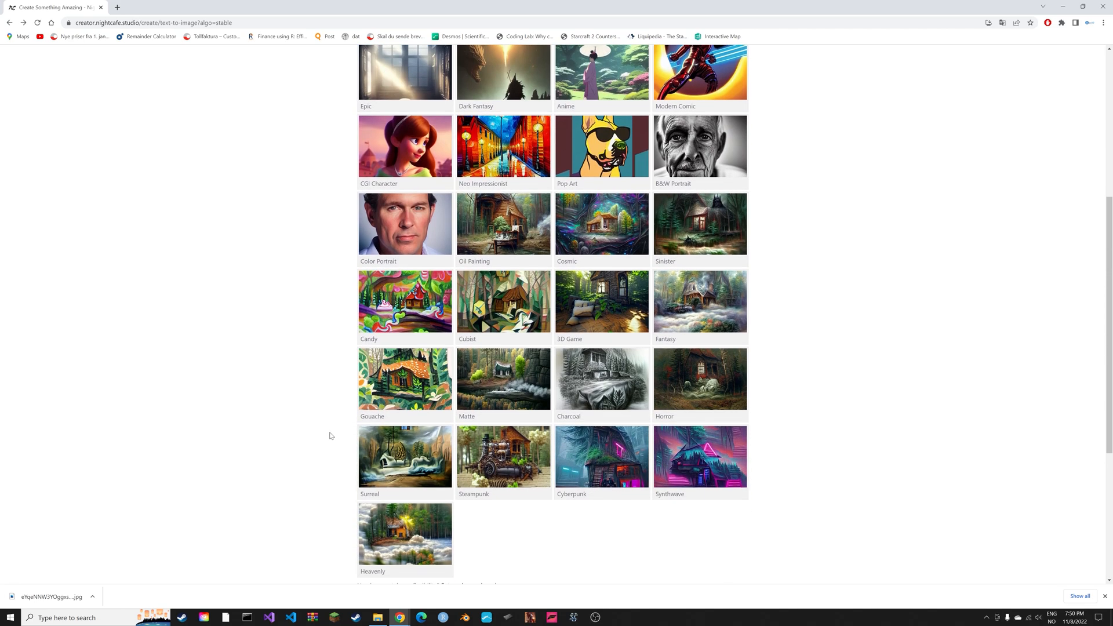
mouse_move(595, 455)
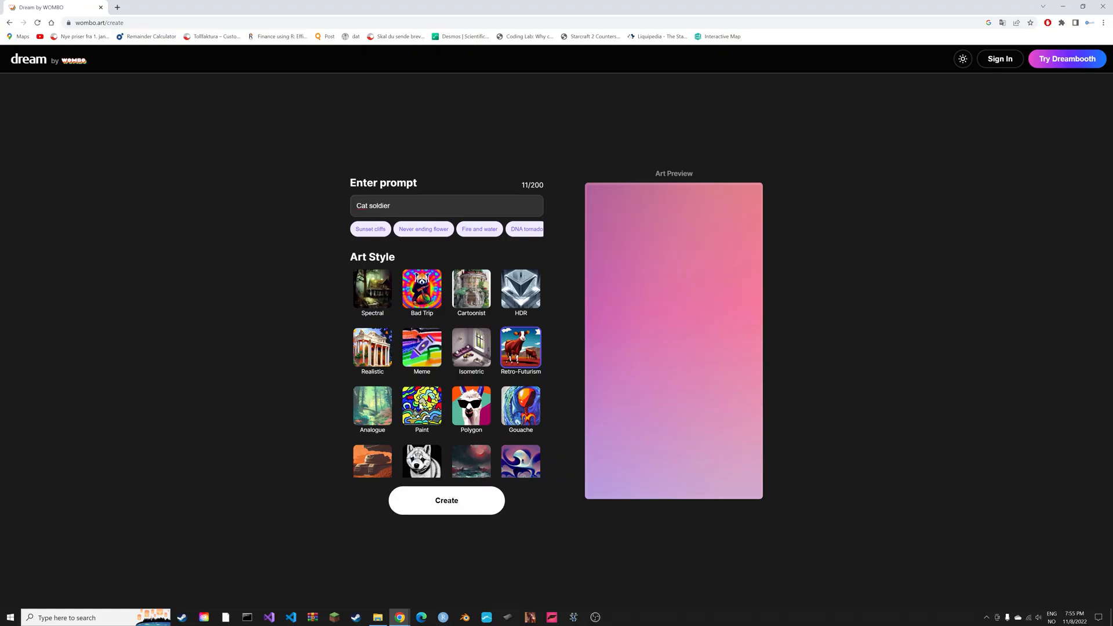
- Create Dream by WOMBO artwork from the 'Cat soldier' prompt
click(446, 500)
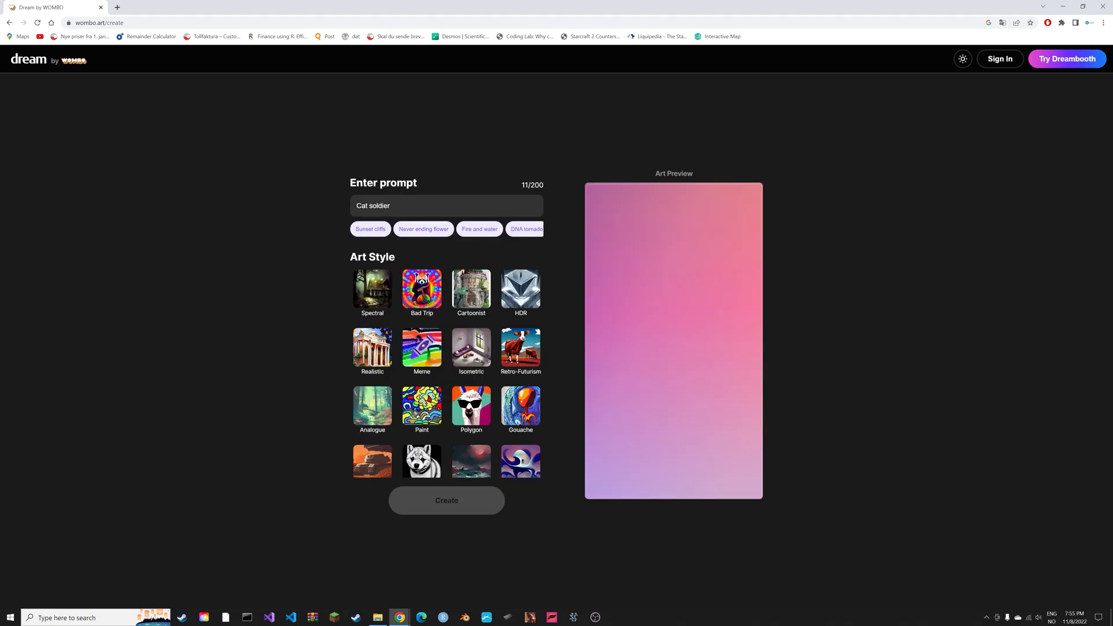
click(446, 500)
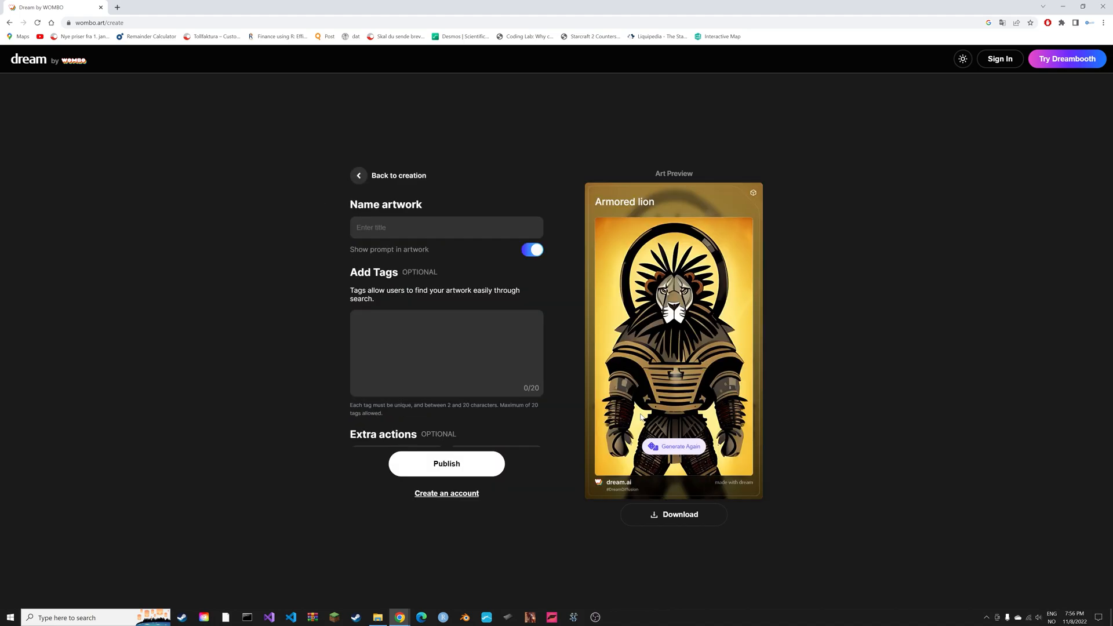
mouse_move(673, 514)
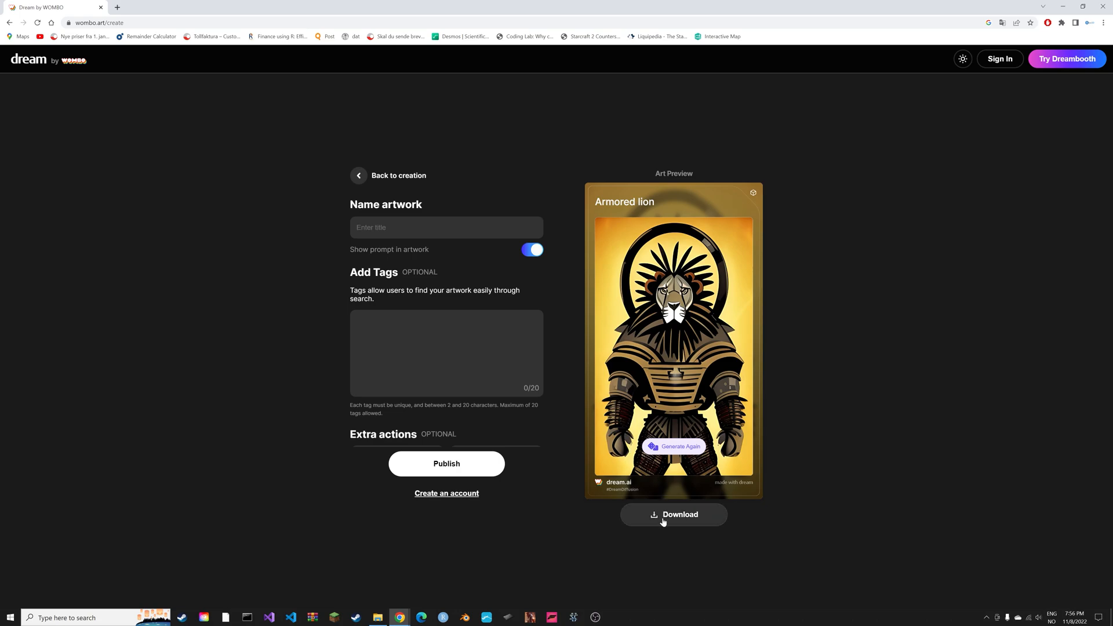
- Download the Armored lion artwork as a JPG and go back to creation
click(673, 514)
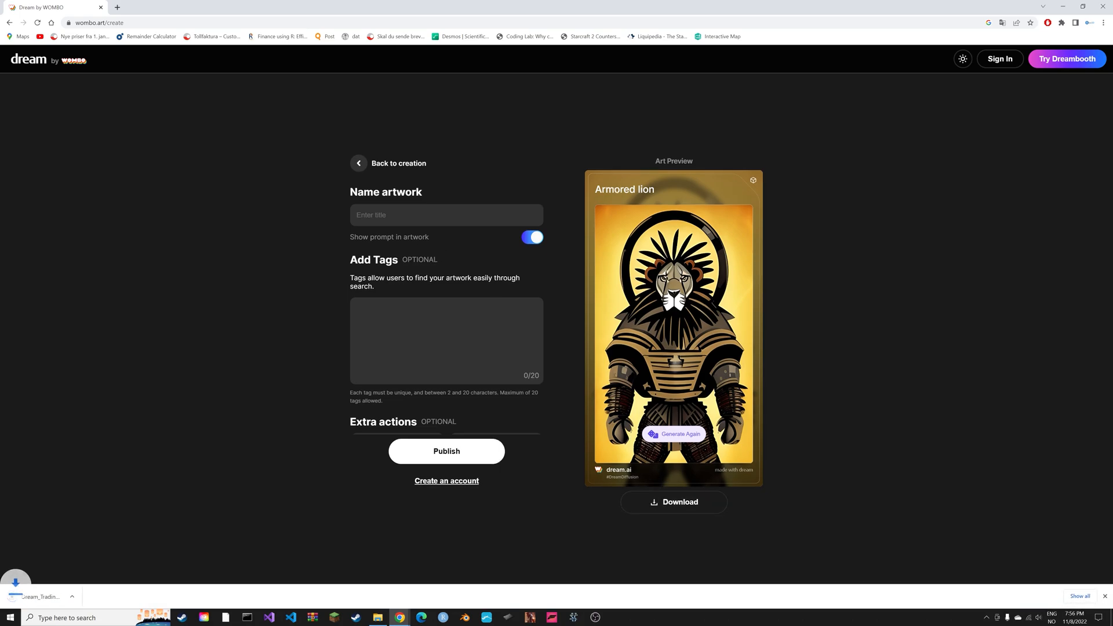
click(399, 163)
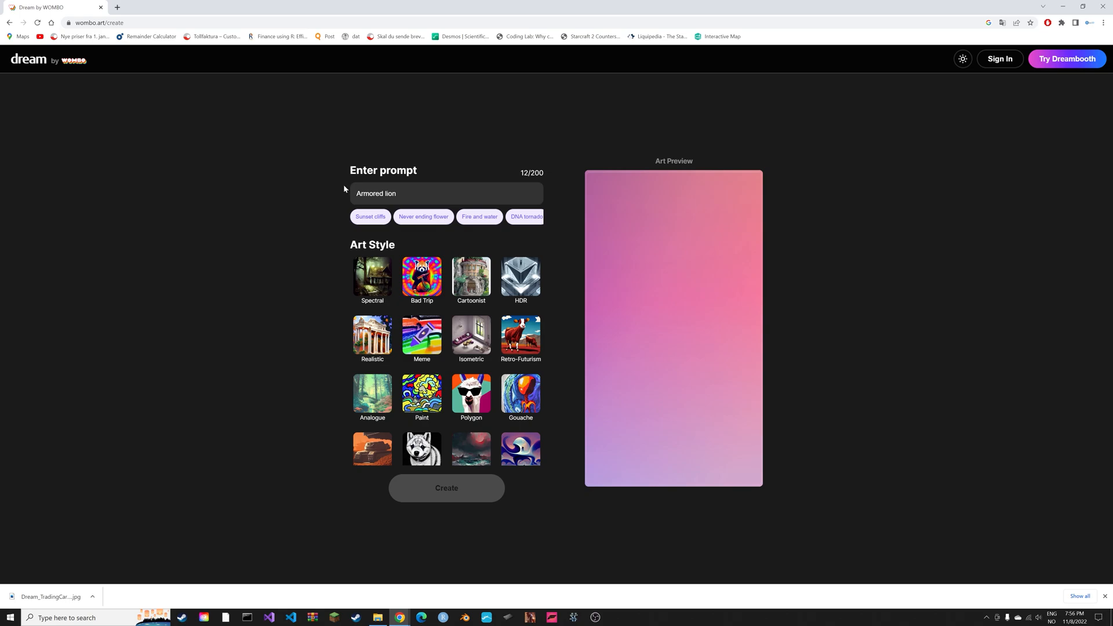
mouse_move(521, 277)
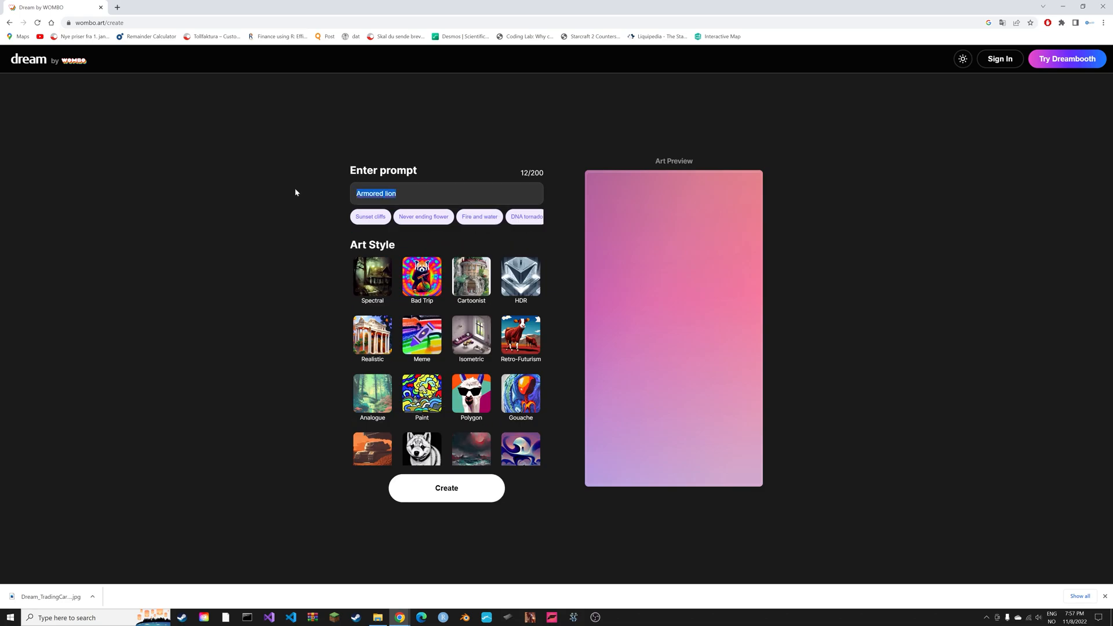
- Create Dream by WOMBO artwork from the 'Obama santa' prompt
click(447, 488)
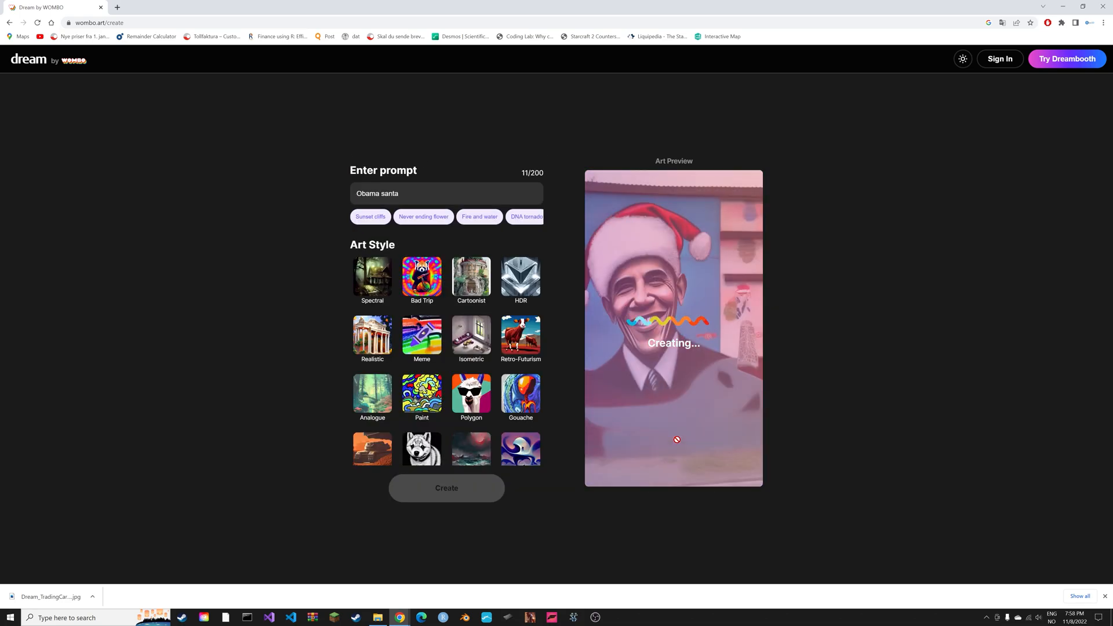